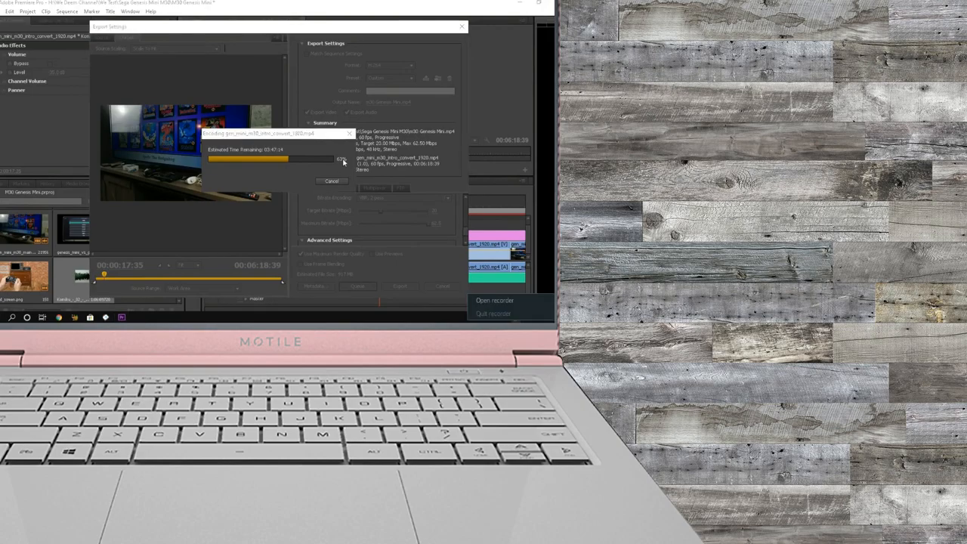
Switch from the Genesis Mini export dialog to the Star Wars Box project sequence.
click(494, 300)
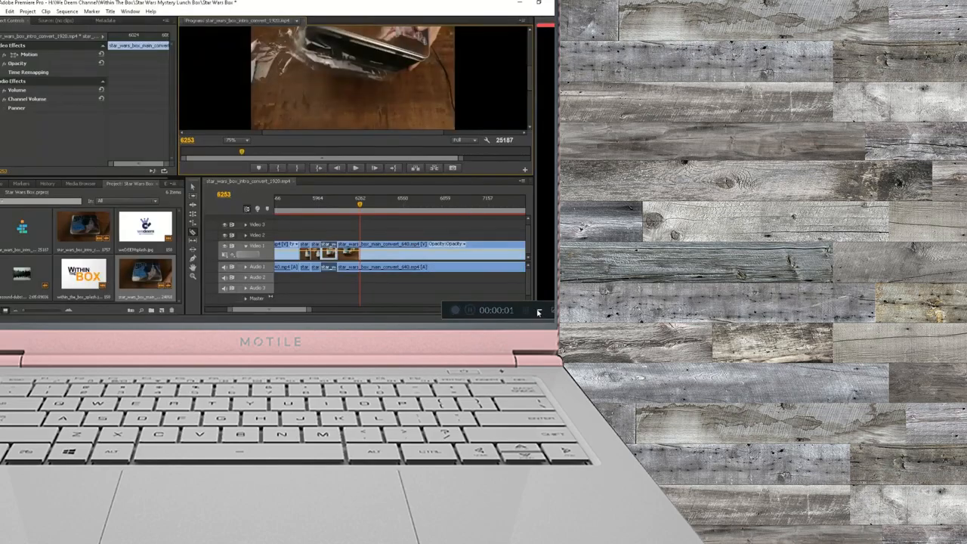
Play and pause the Star Wars box sequence in the Program monitor, advancing from frame 6253 to about 6693.
click(355, 167)
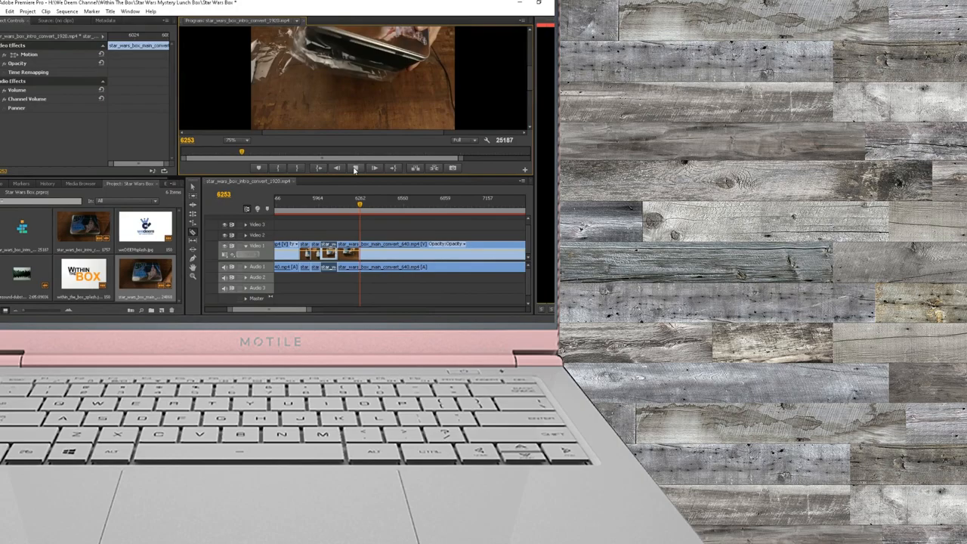
click(355, 168)
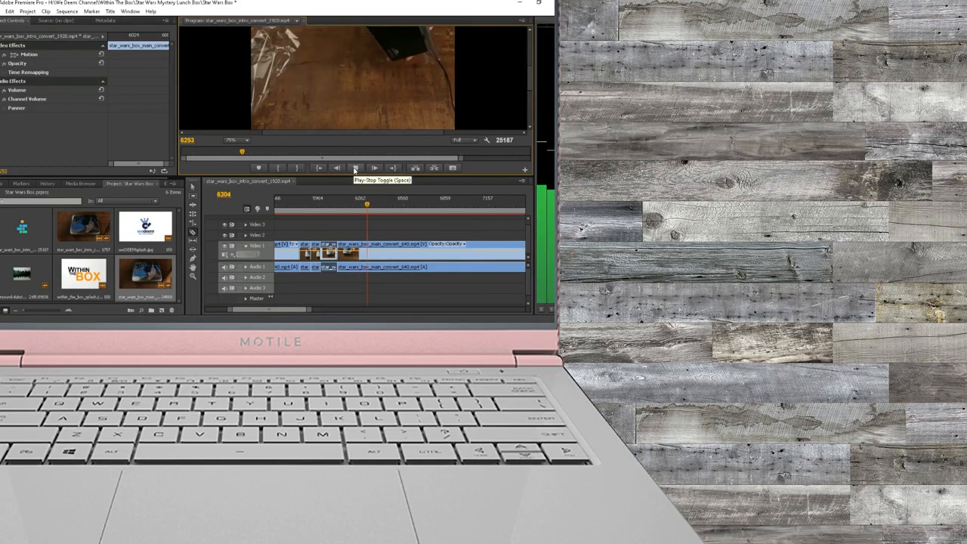
click(356, 167)
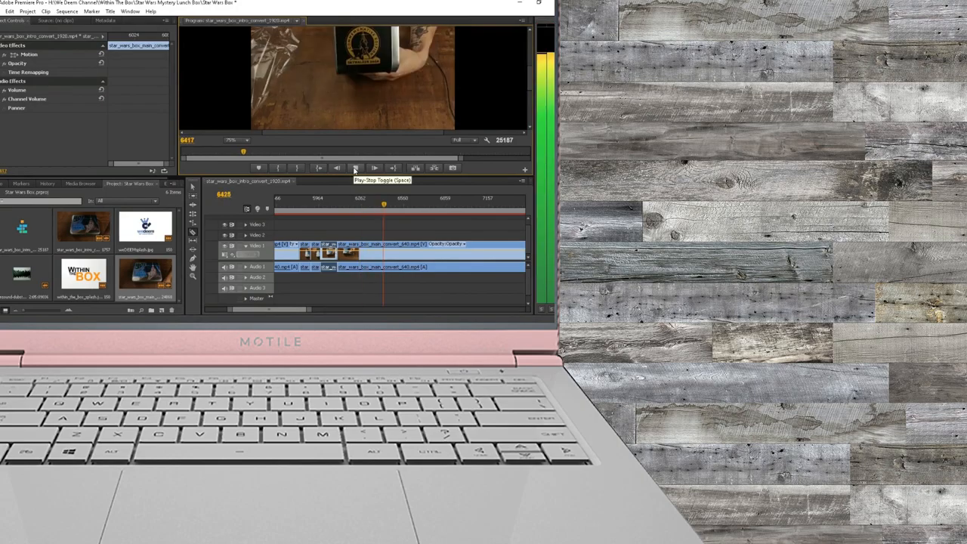
click(355, 168)
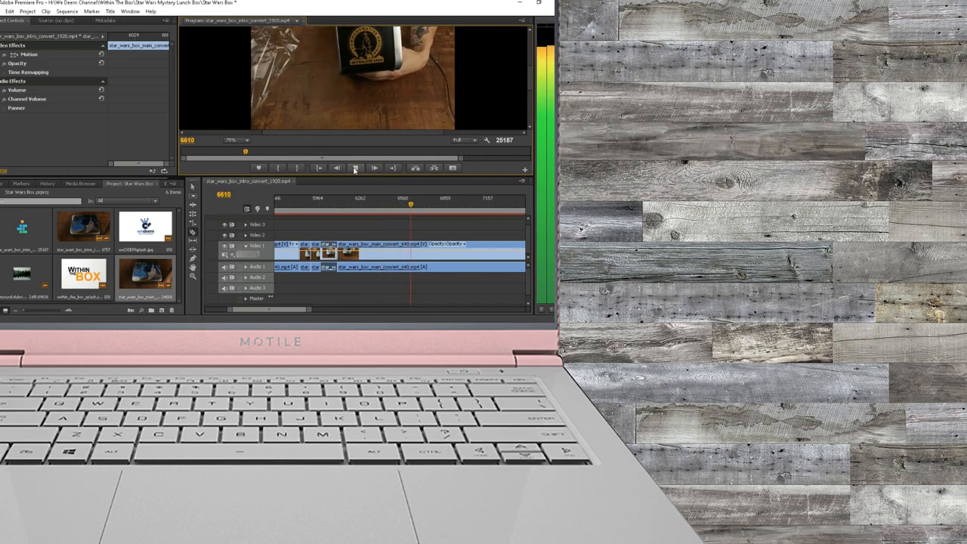
click(355, 168)
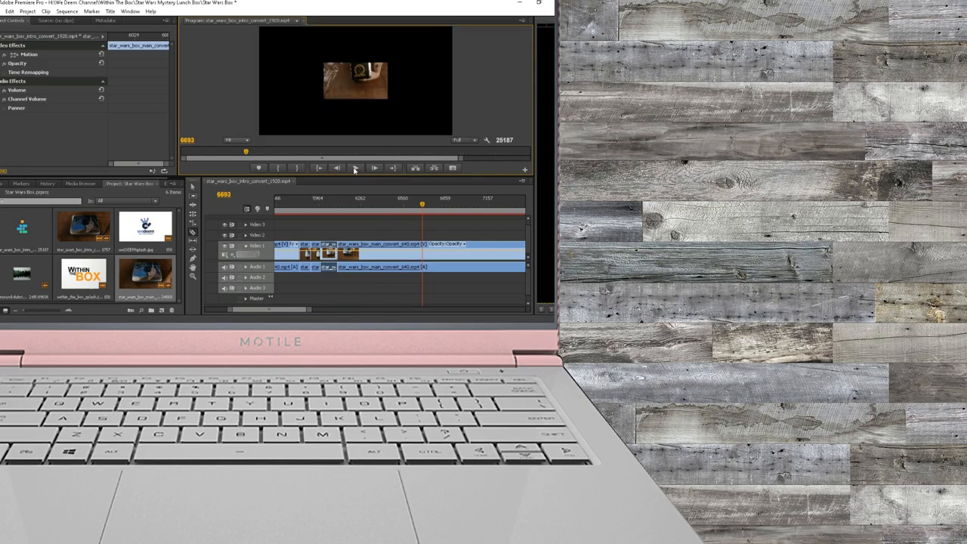
click(230, 139)
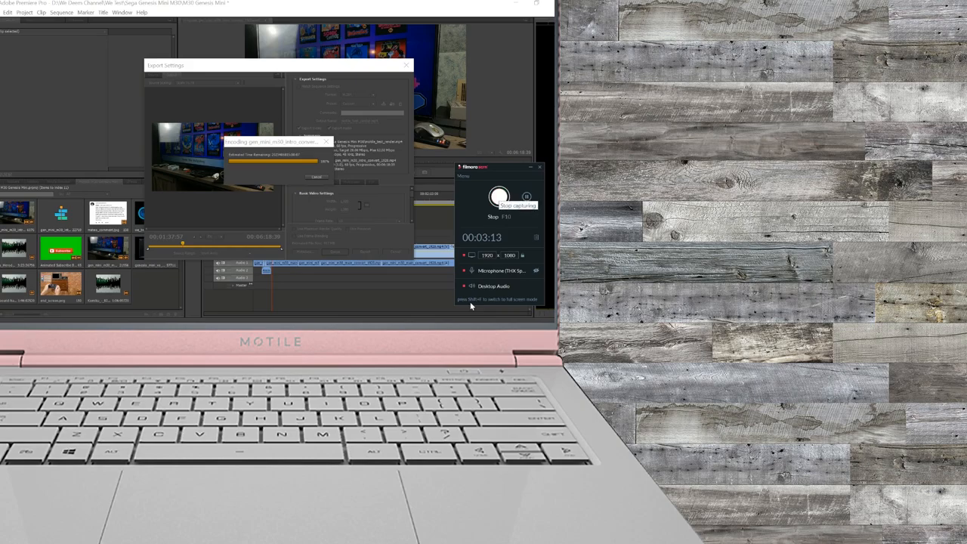
Attempt to stop capturing in the Filmora Scrn recorder panel while the export finishes.
click(498, 197)
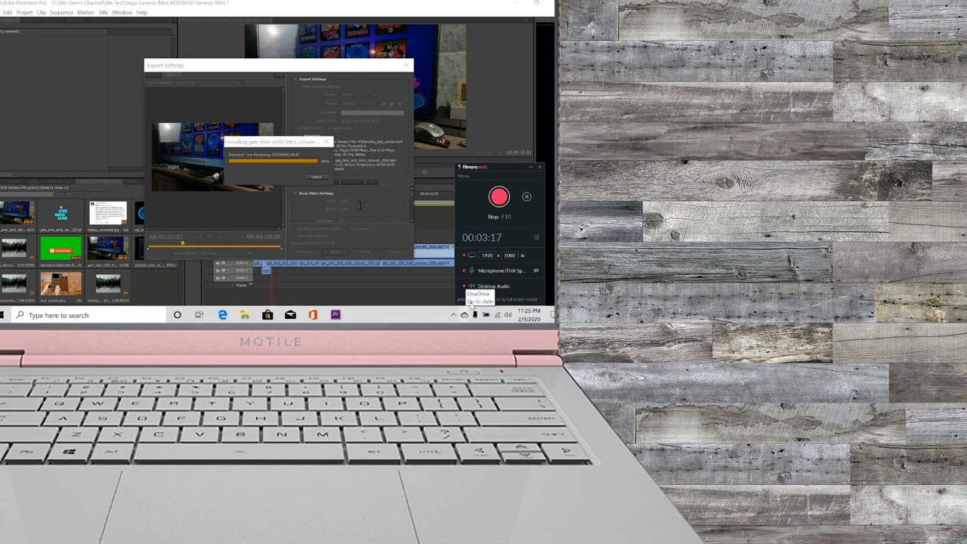